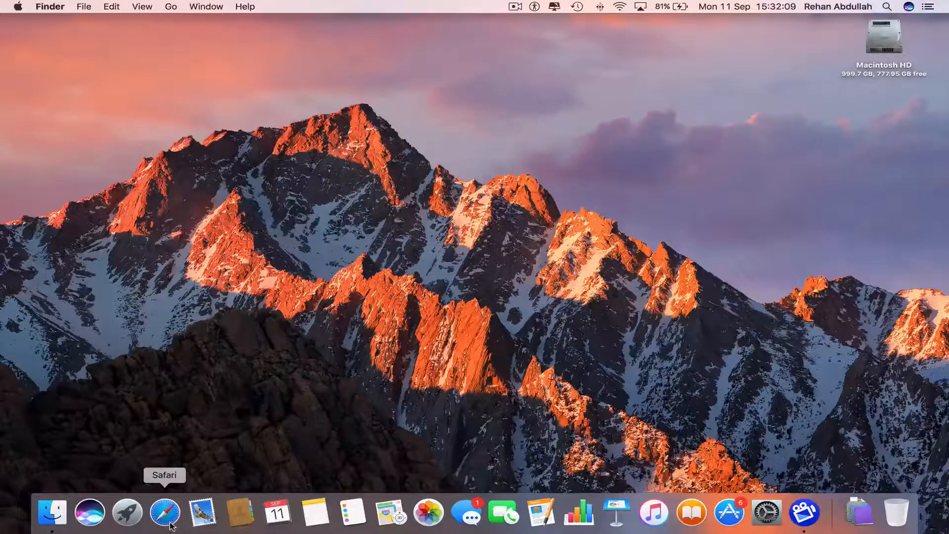
# - Search Google for 'twitter' in Safari and reach Twitter's public front page
pyautogui.click(166, 512)
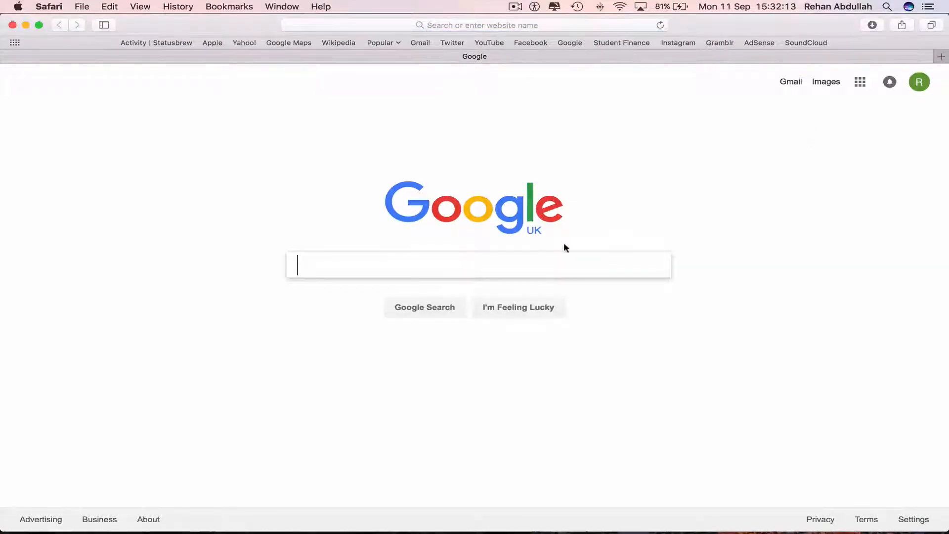
pyautogui.write('twitter')
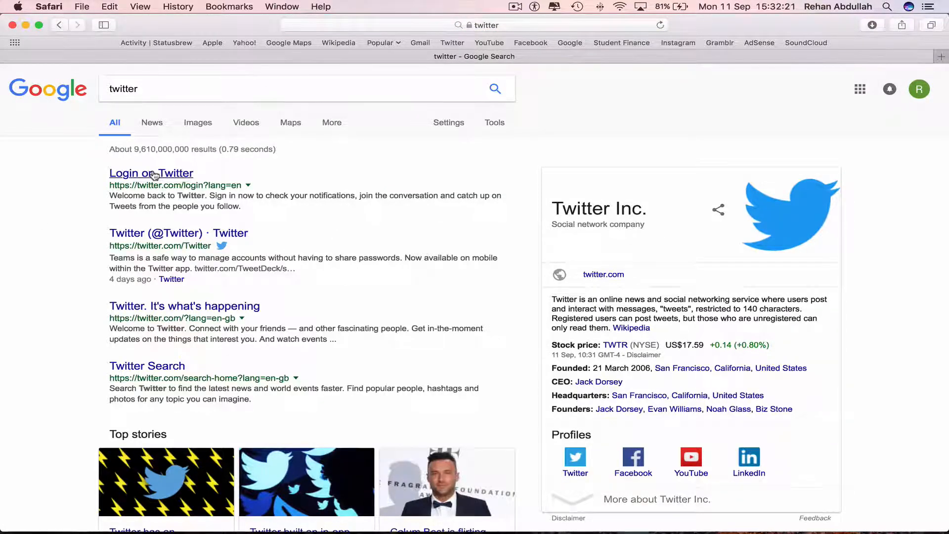
pyautogui.click(150, 173)
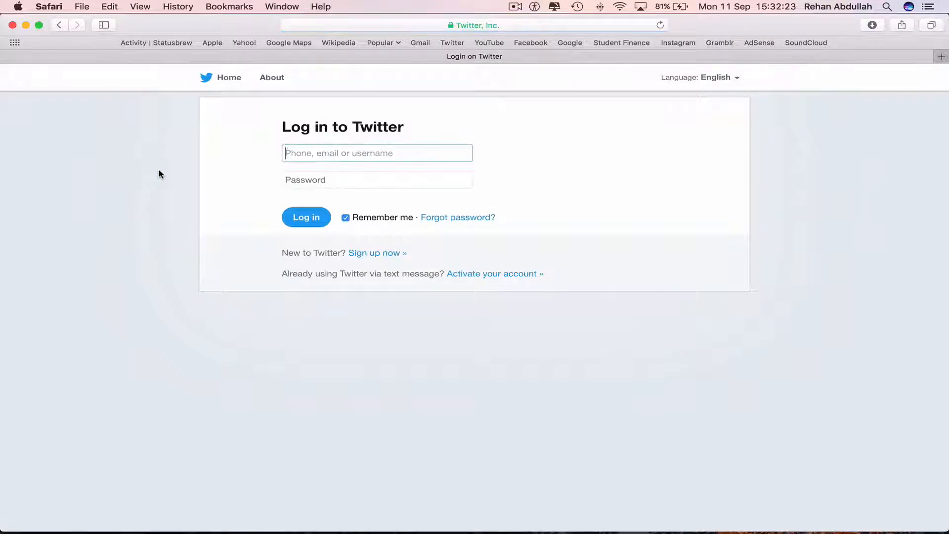
pyautogui.click(229, 77)
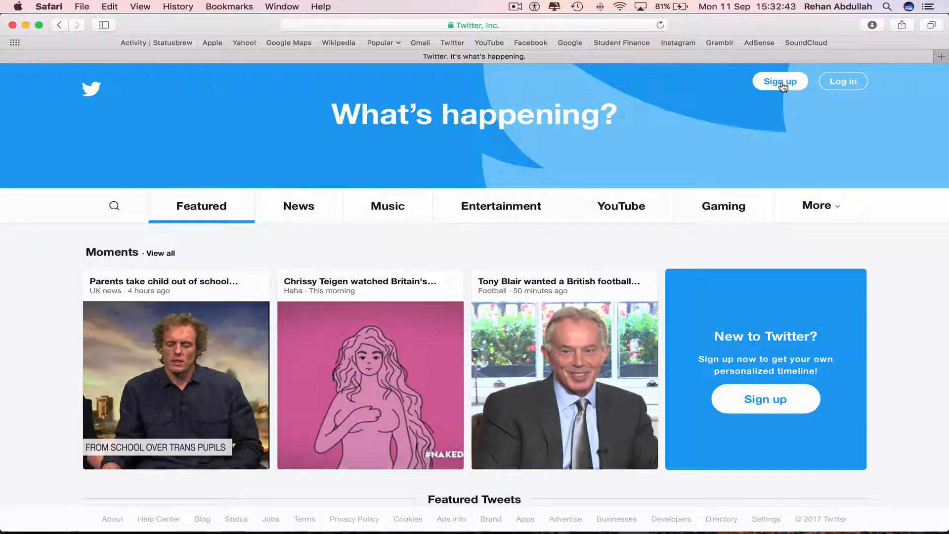
# - Start sign-up and turn off being found by email and by phone number
pyautogui.click(780, 82)
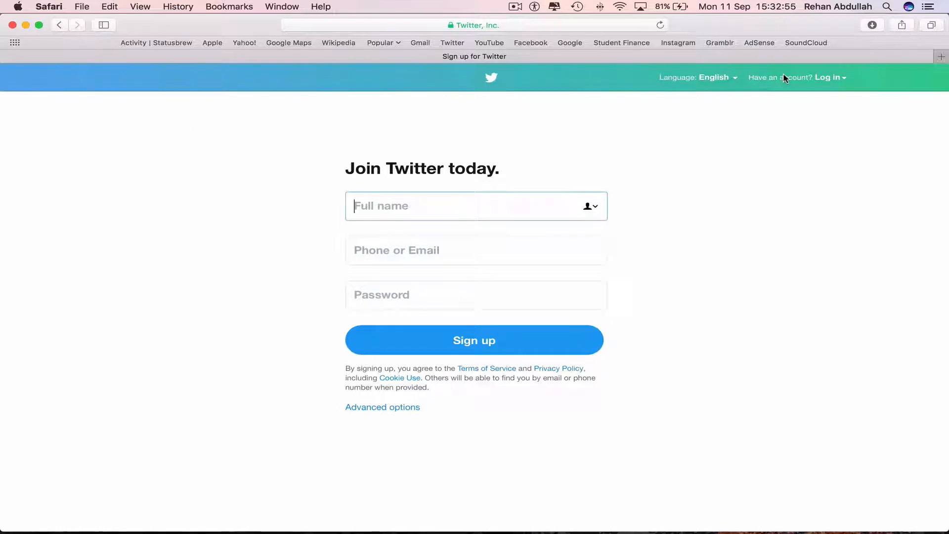
pyautogui.moveTo(383, 407)
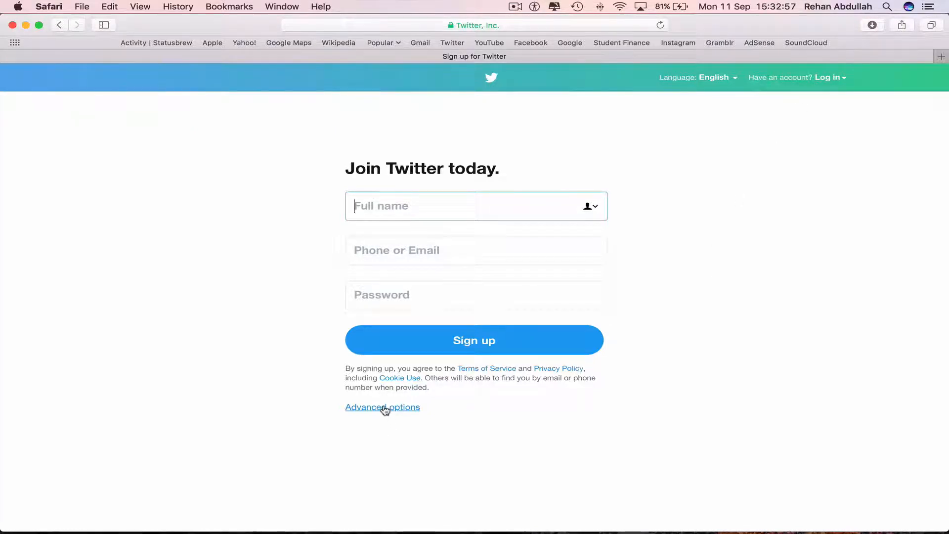
pyautogui.click(381, 406)
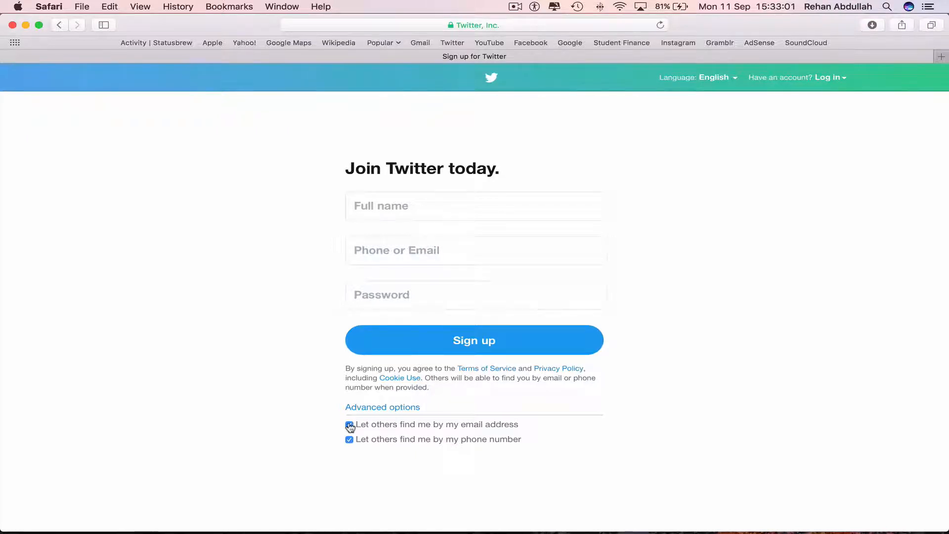
pyautogui.click(349, 424)
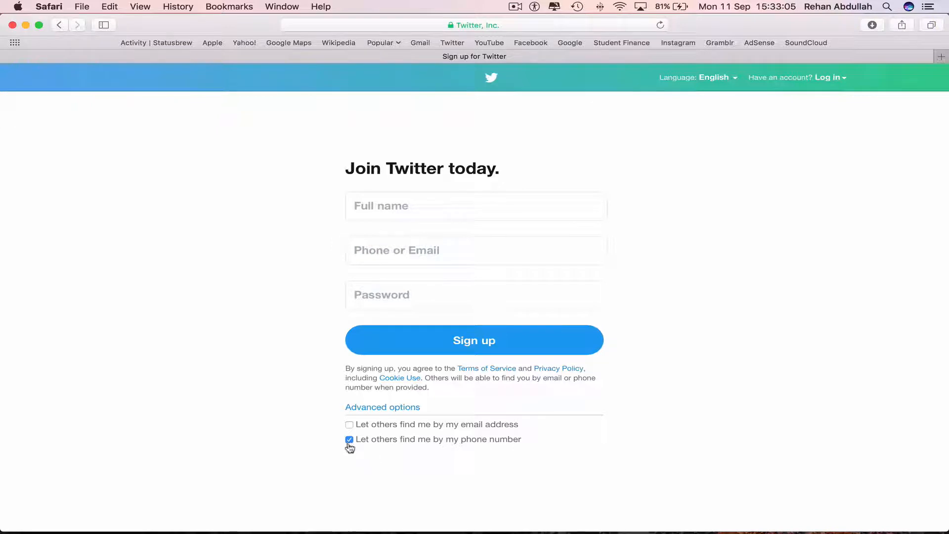
pyautogui.click(349, 439)
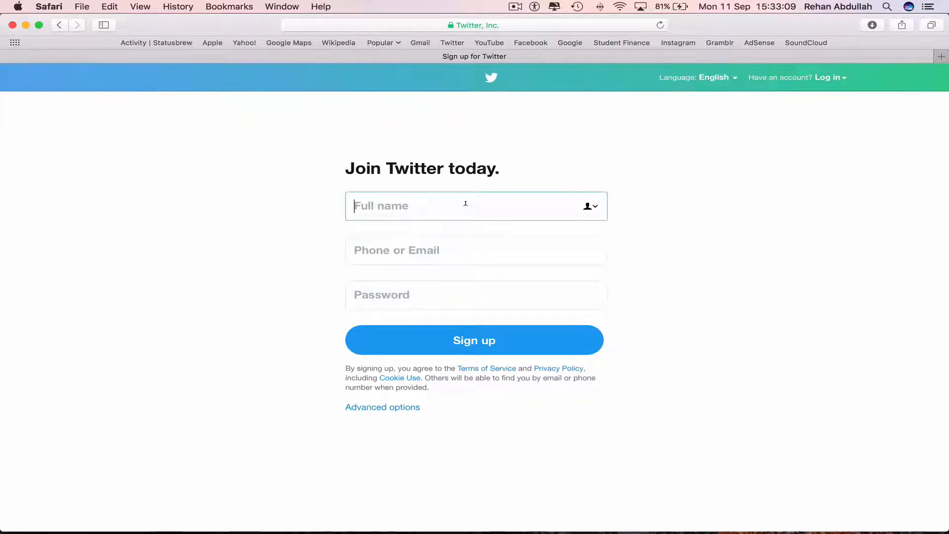
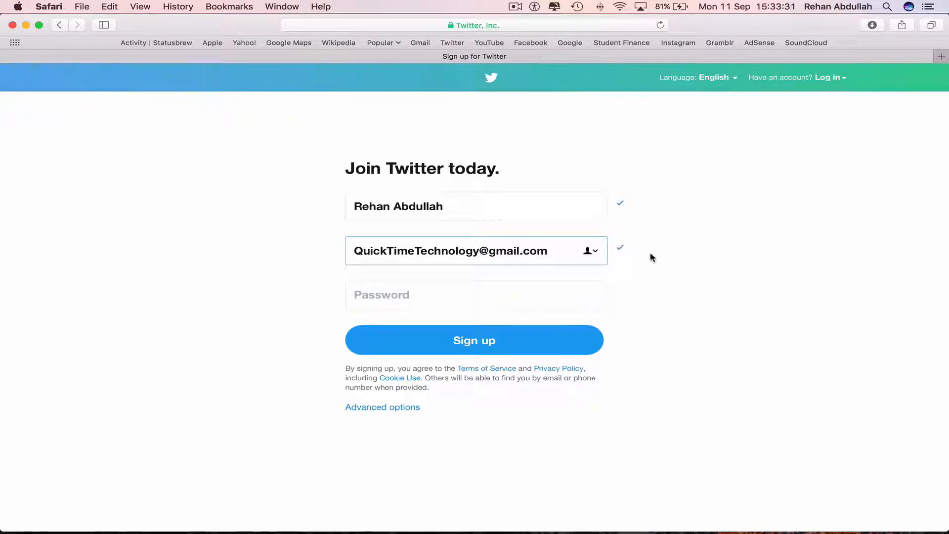
# - Enter a password and verify the discoverability settings are still off
pyautogui.click(425, 295)
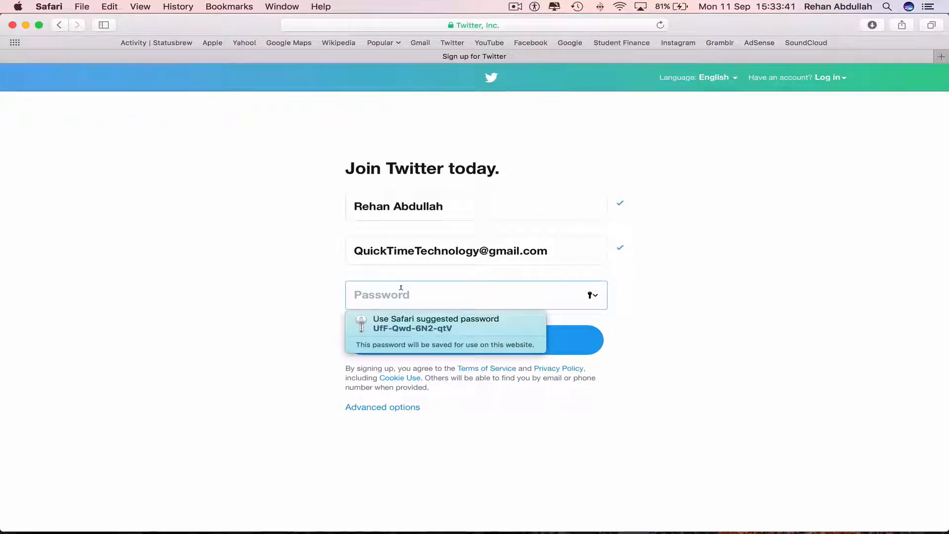
pyautogui.write('•')
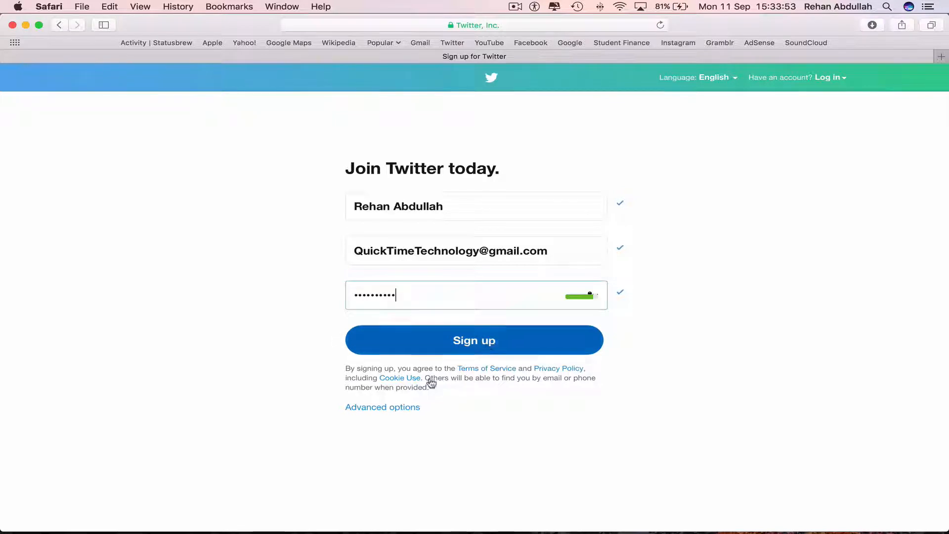
pyautogui.click(382, 406)
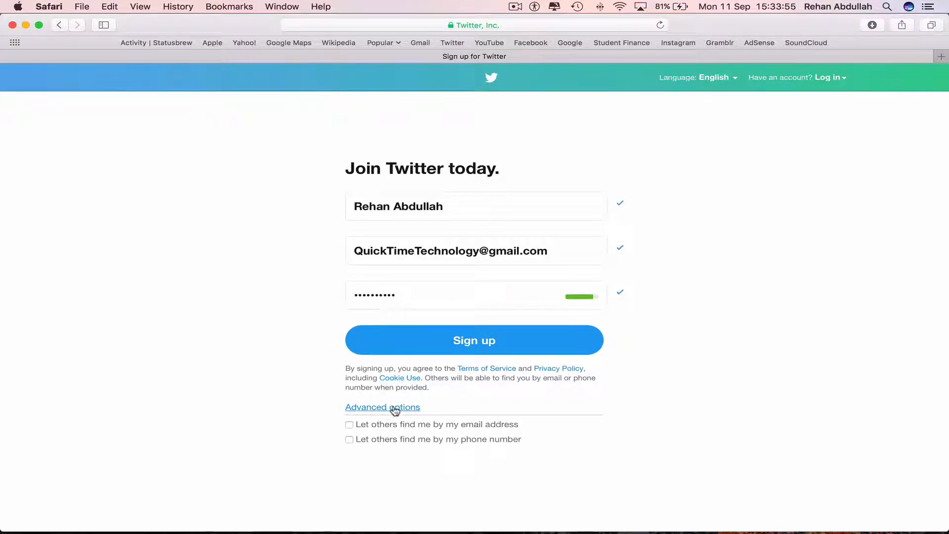
pyautogui.click(382, 406)
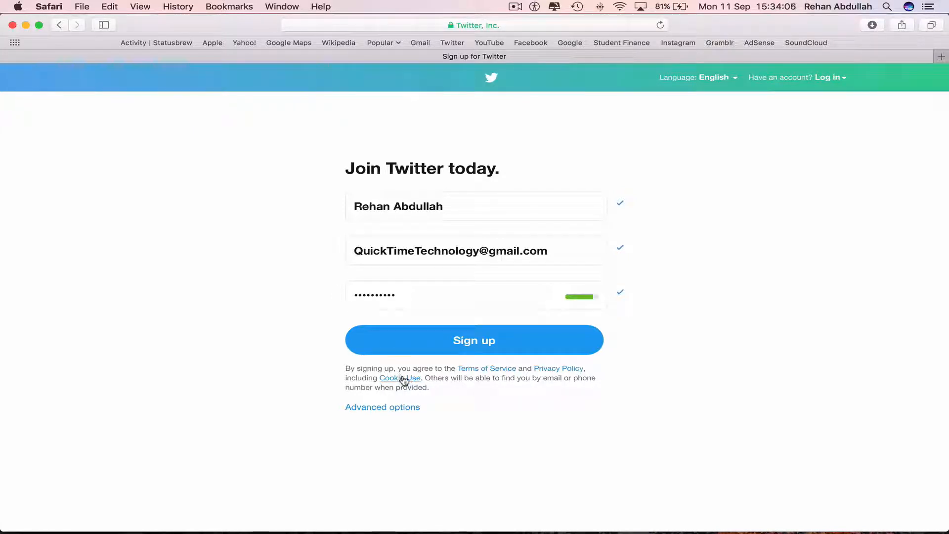
pyautogui.moveTo(528, 392)
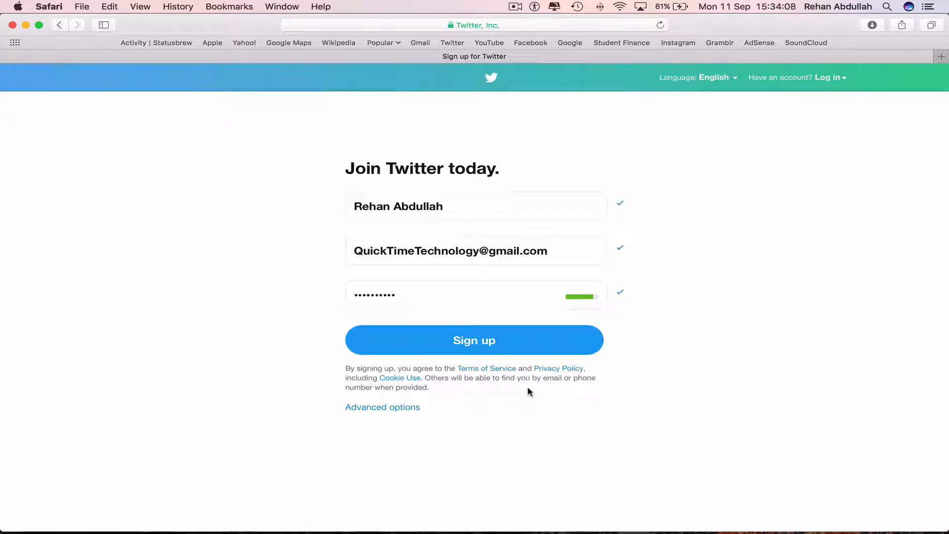
pyautogui.moveTo(503, 340)
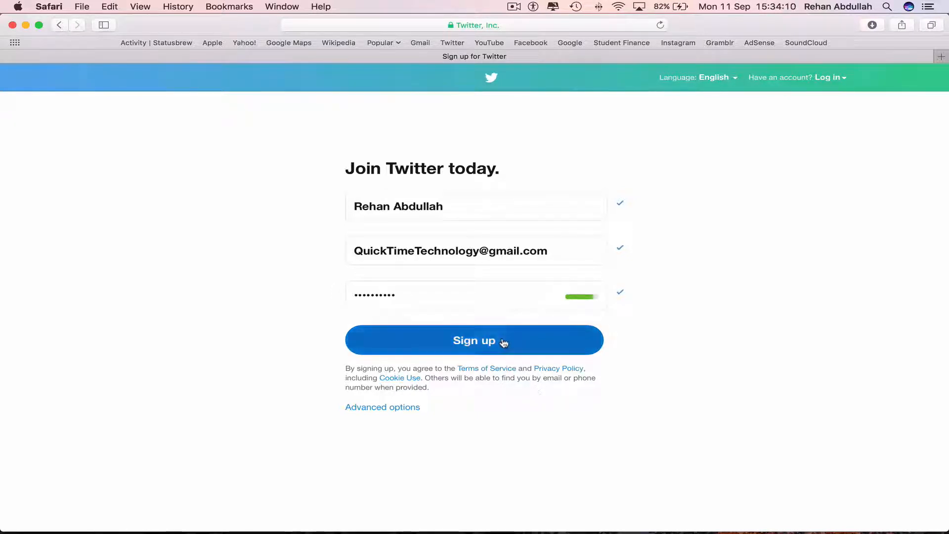
pyautogui.click(474, 340)
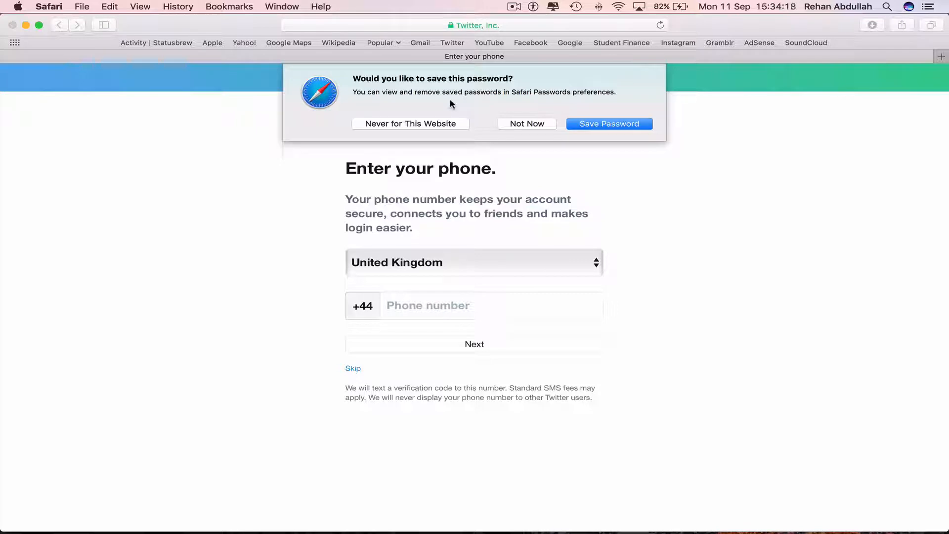
pyautogui.click(609, 124)
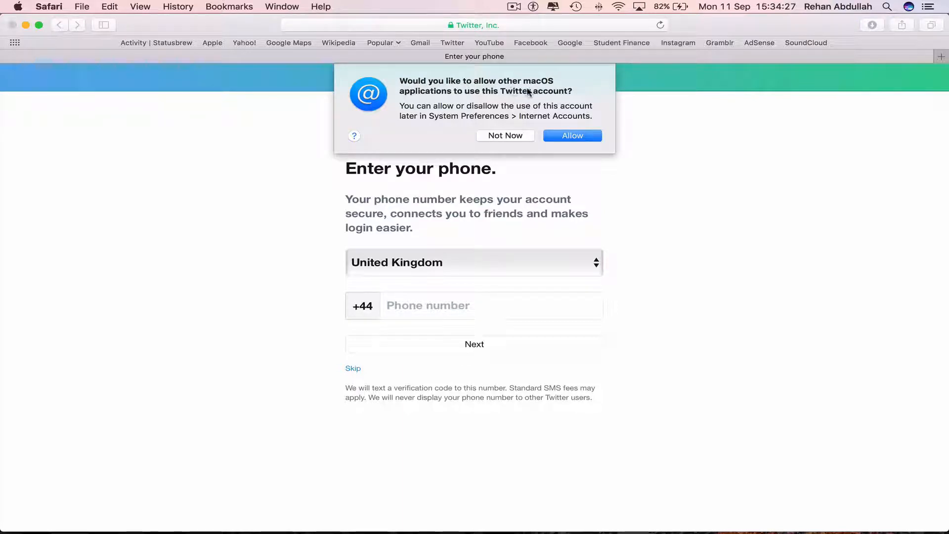
pyautogui.moveTo(513, 119)
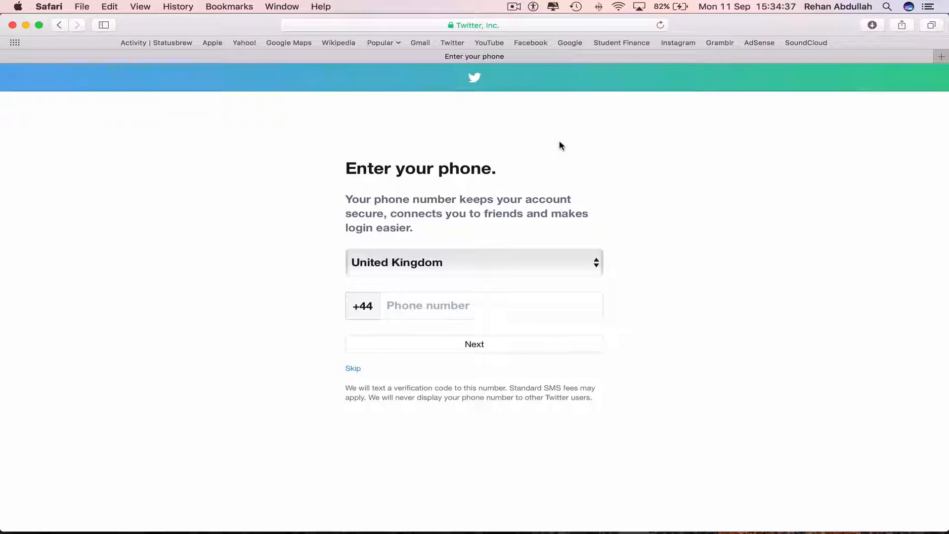
pyautogui.moveTo(515, 267)
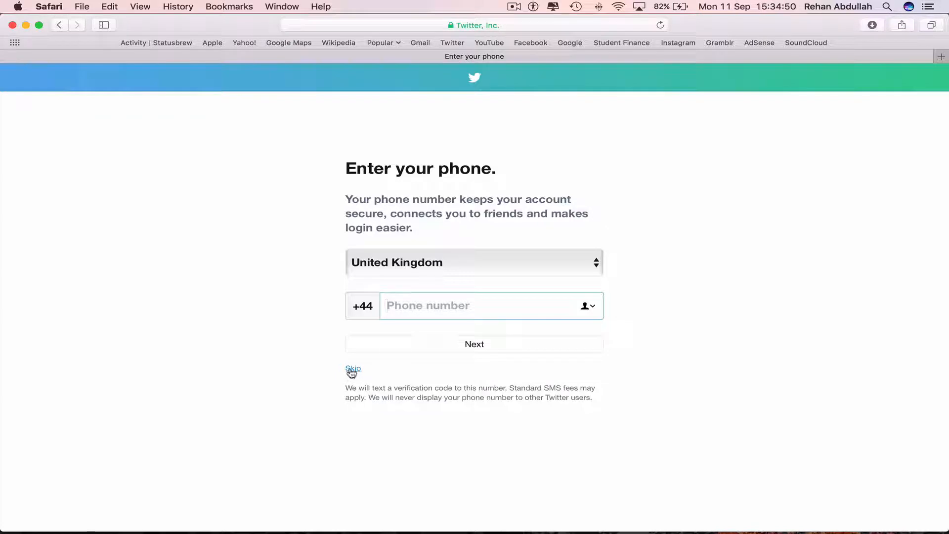
# - Skip the phone step and set the username to QuickTimeTech, shown as available
pyautogui.click(353, 369)
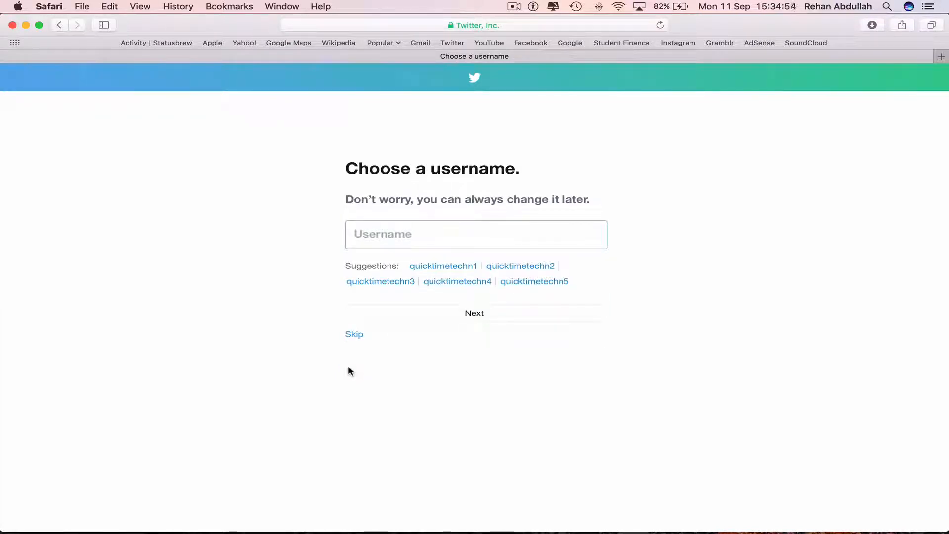
pyautogui.write('Quick')
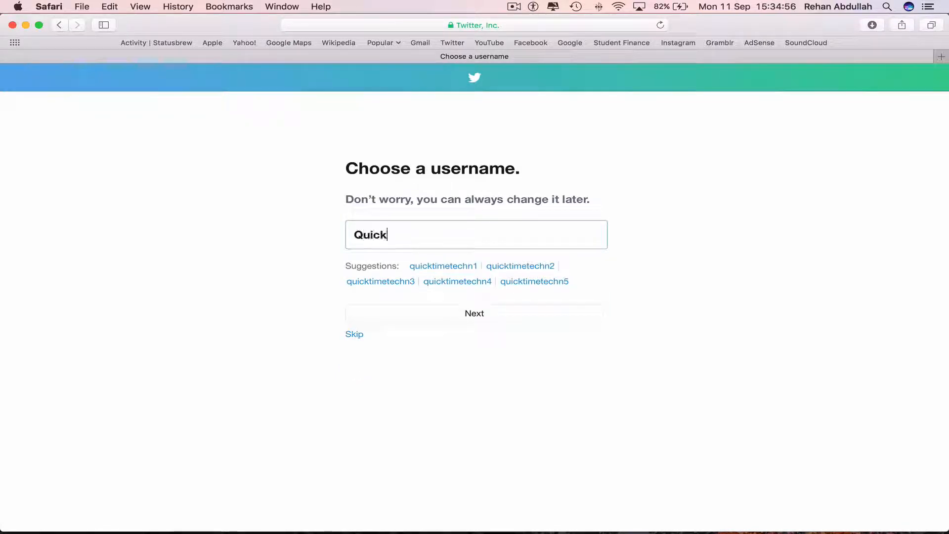
pyautogui.write('TimeTec')
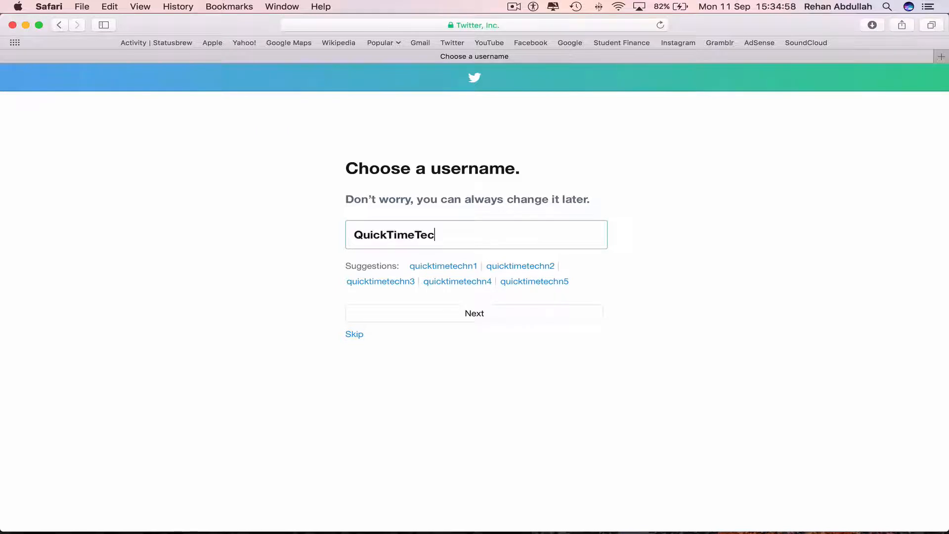
pyautogui.write('hno')
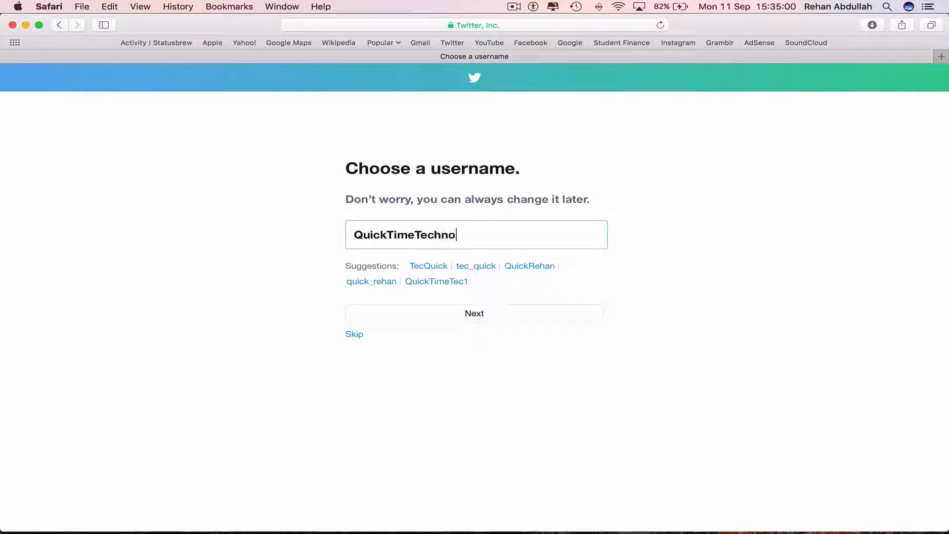
pyautogui.press('Backspace')
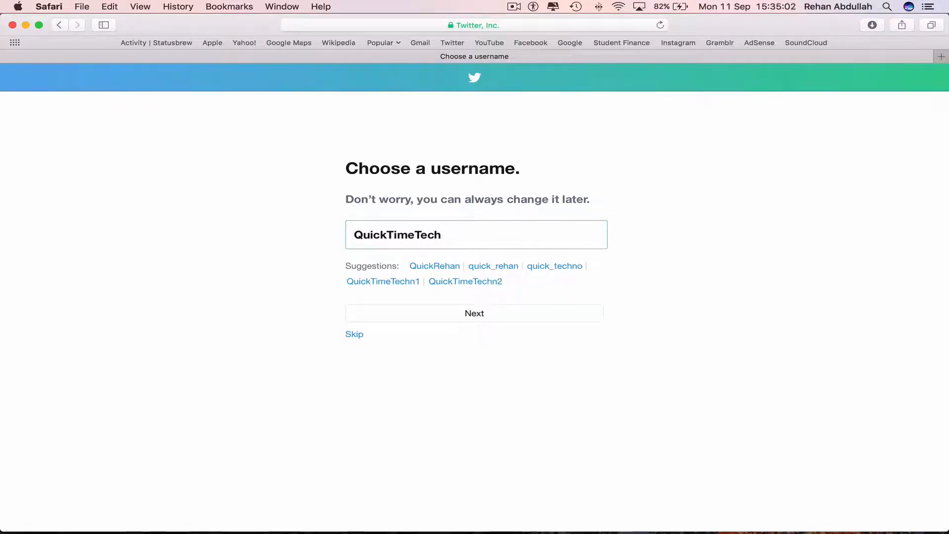
pyautogui.write('no')
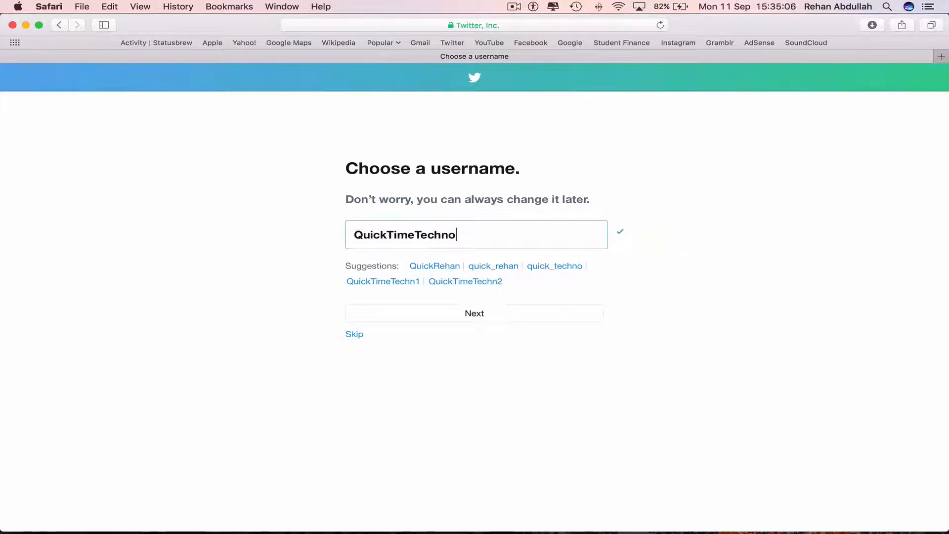
pyautogui.press('backspace')
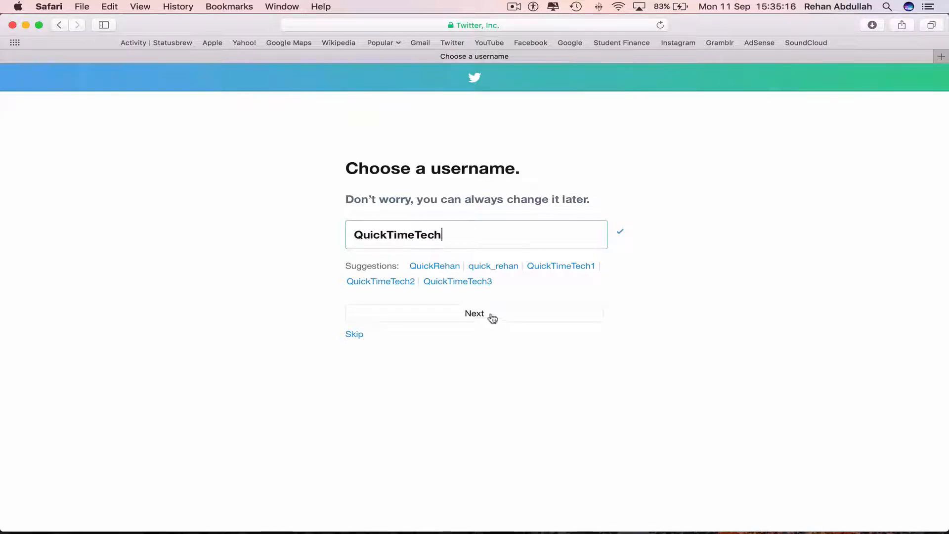
# - Confirm the username QuickTimeTech and start setup from the welcome screen
pyautogui.click(475, 313)
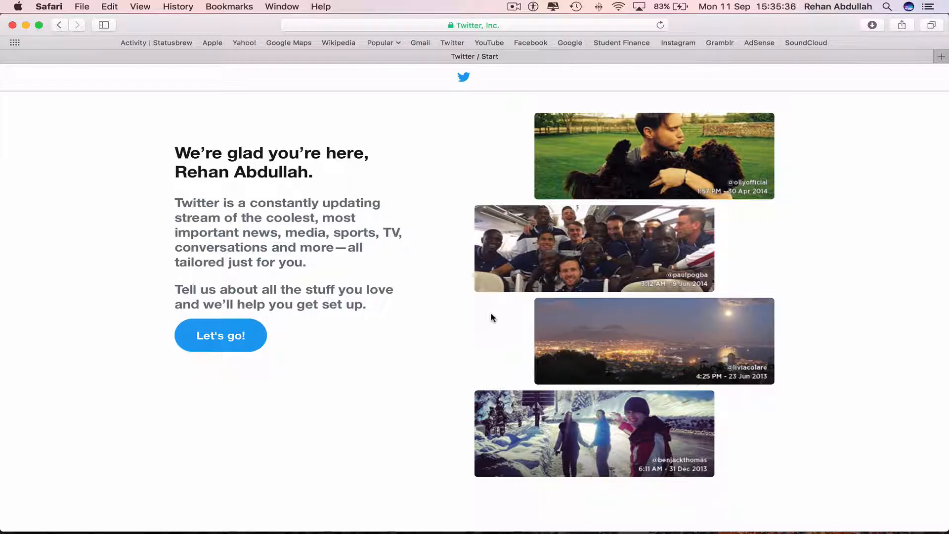
pyautogui.click(221, 335)
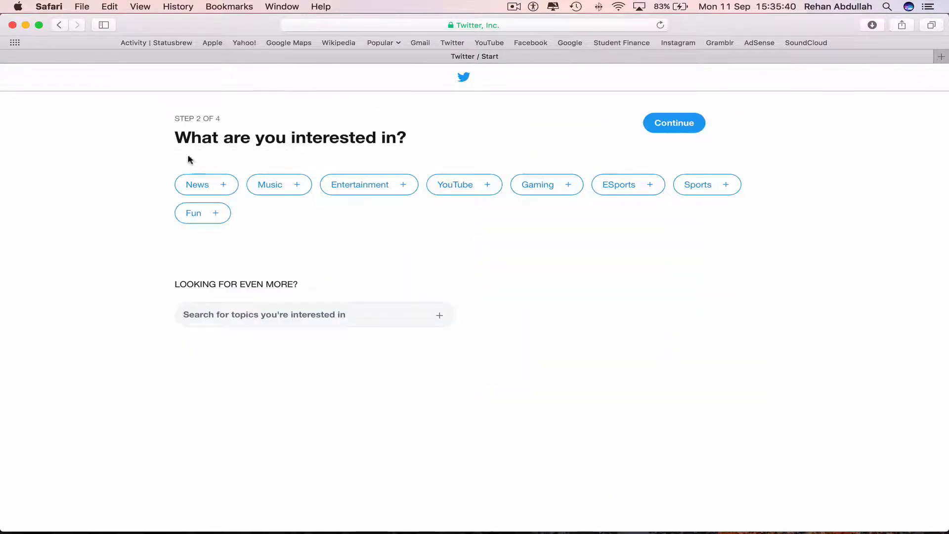
# - Choose Music, Hip-Hop And Rap, Gaming and YouTube as interests and continue
pyautogui.click(270, 185)
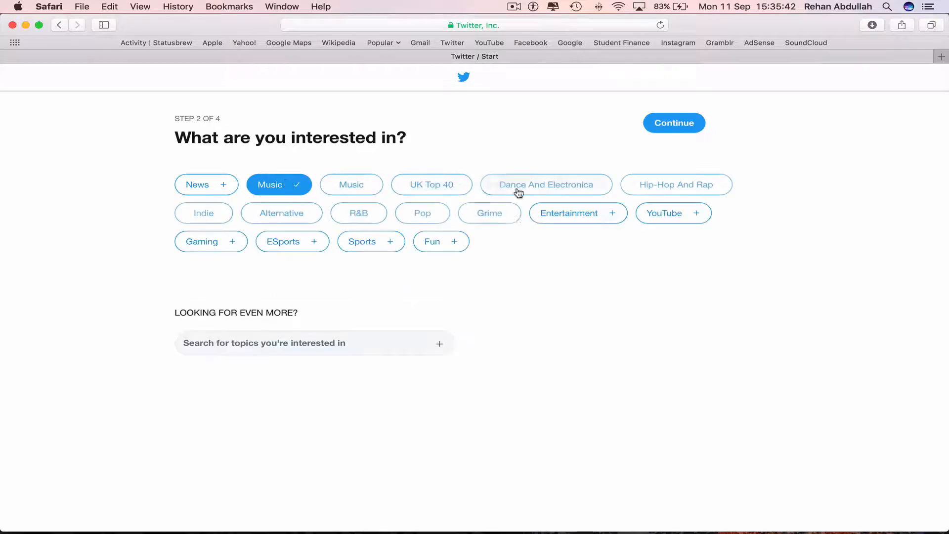
pyautogui.click(677, 185)
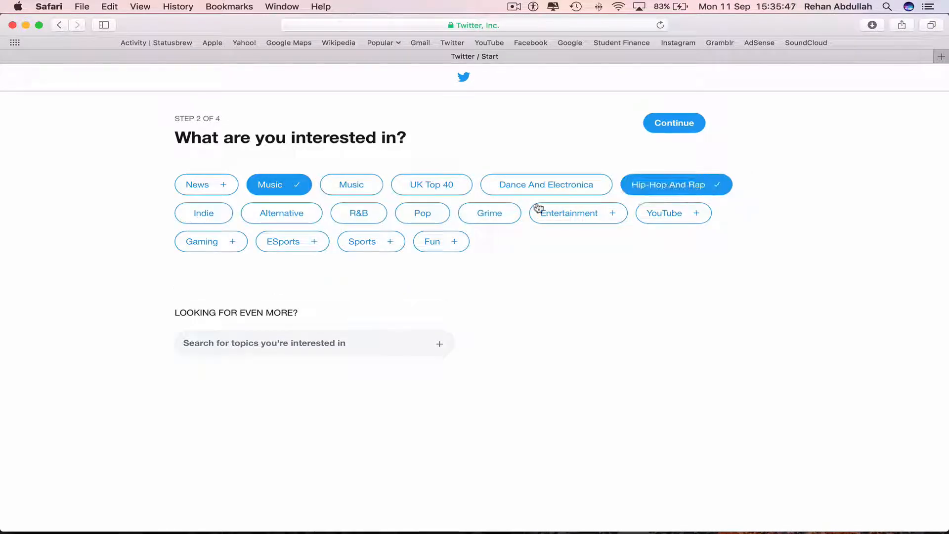
pyautogui.click(210, 241)
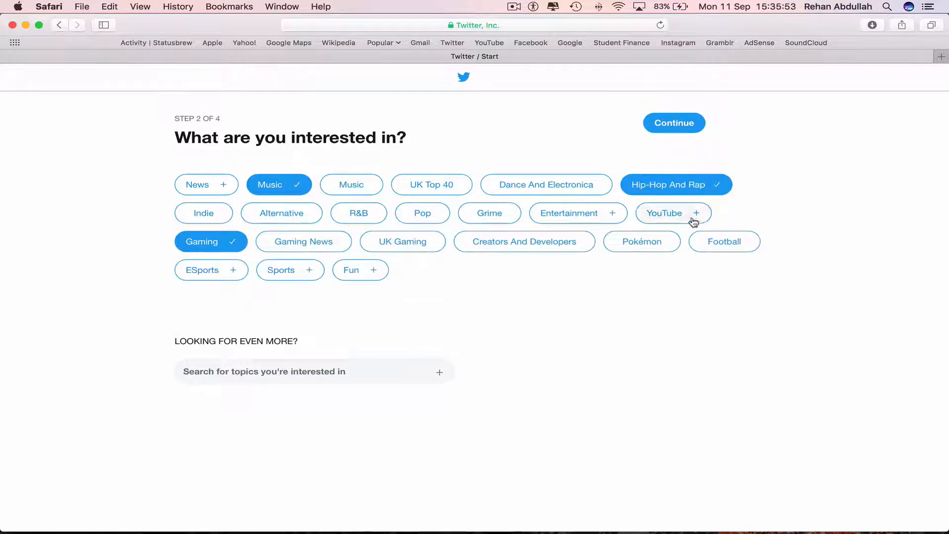
pyautogui.click(664, 213)
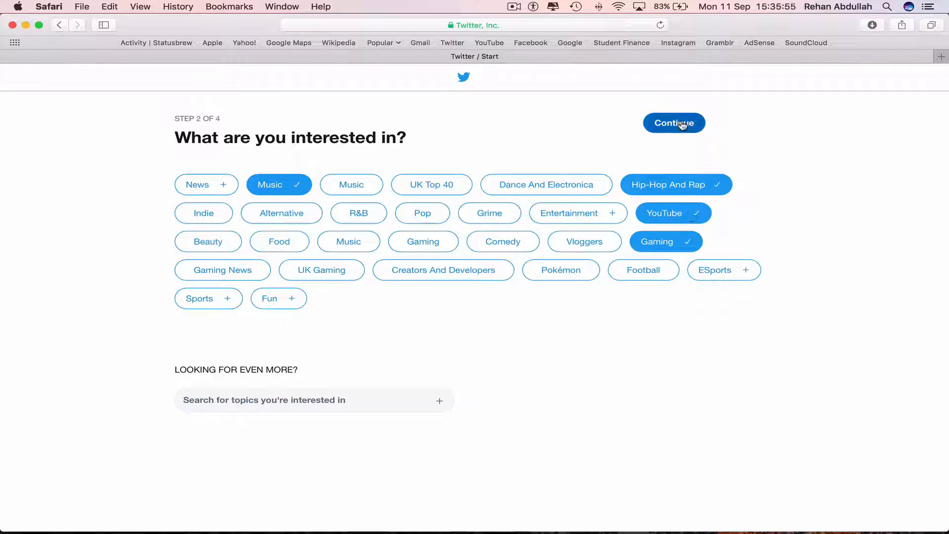
pyautogui.click(674, 123)
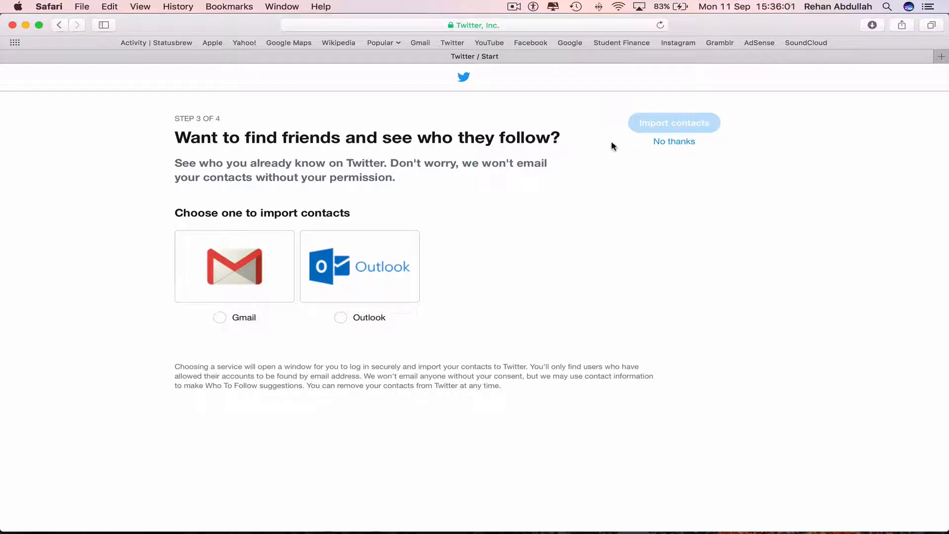
pyautogui.moveTo(257, 225)
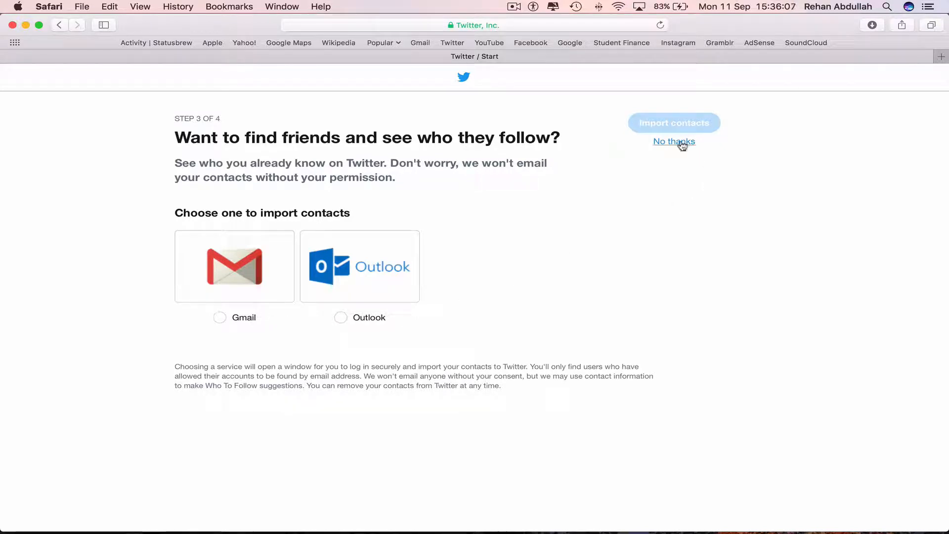
# - Decline importing contacts with No thanks
pyautogui.click(673, 142)
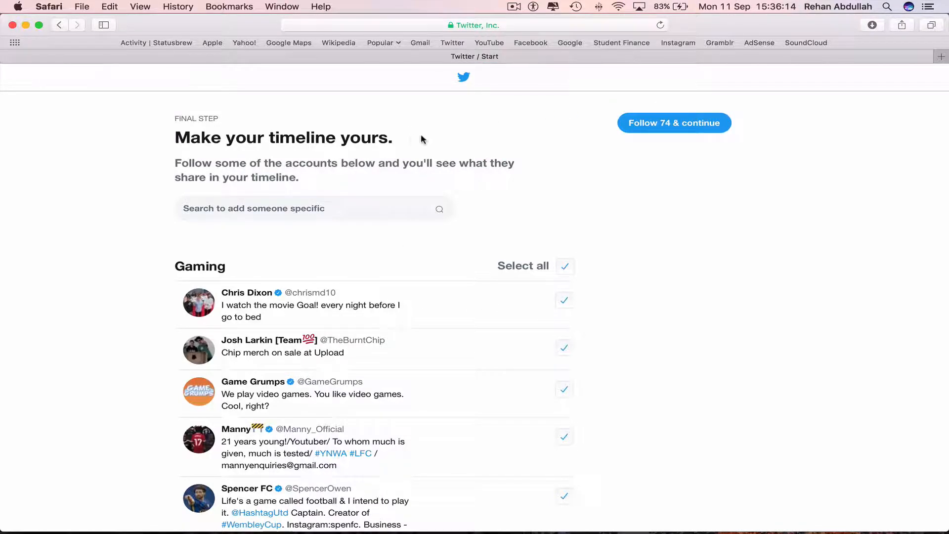
pyautogui.moveTo(411, 174)
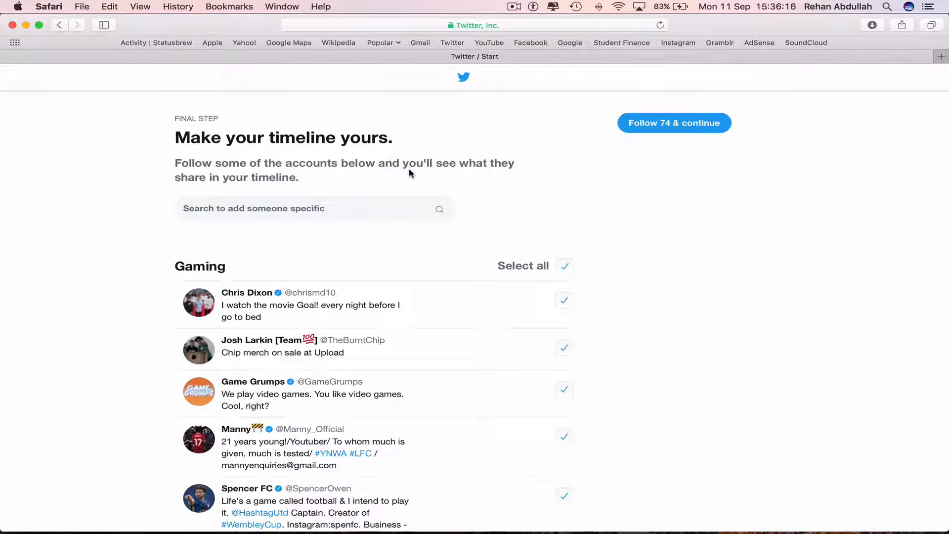
# - Deselect all suggested Gaming accounts and finish signup to reach the home timeline
pyautogui.scroll(-3)
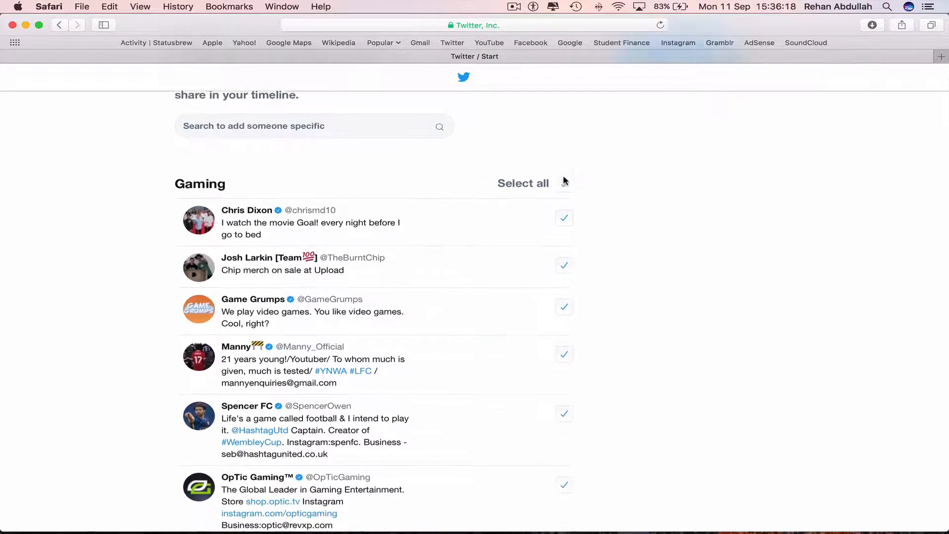
pyautogui.click(522, 183)
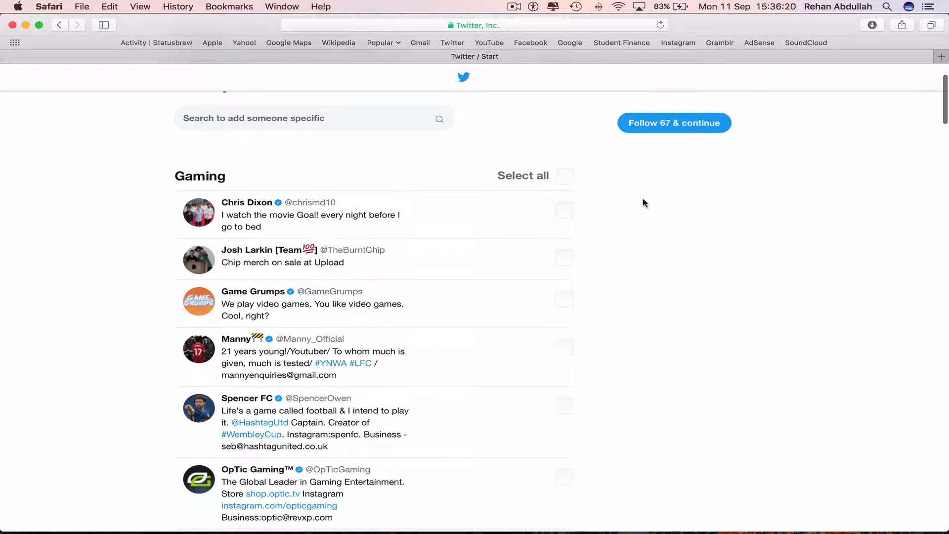
pyautogui.scroll(-3)
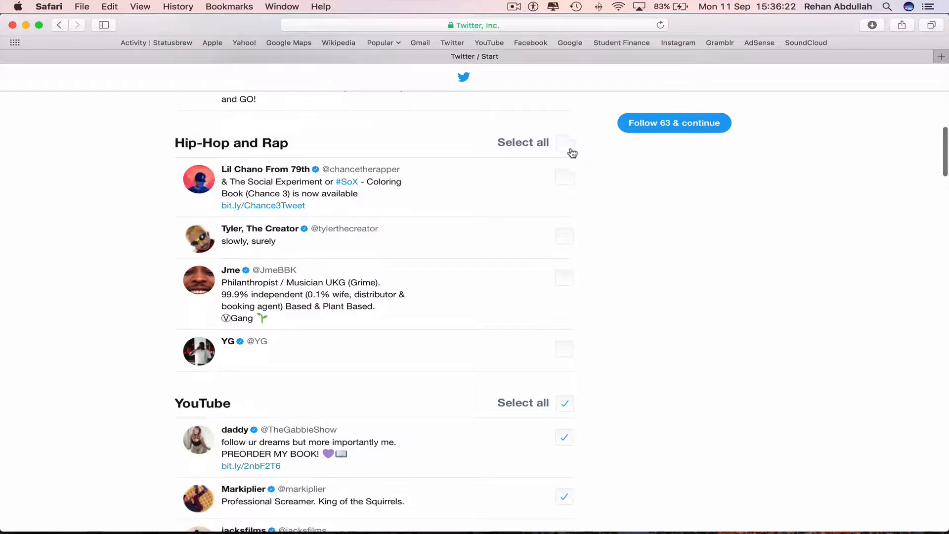
pyautogui.scroll(-3)
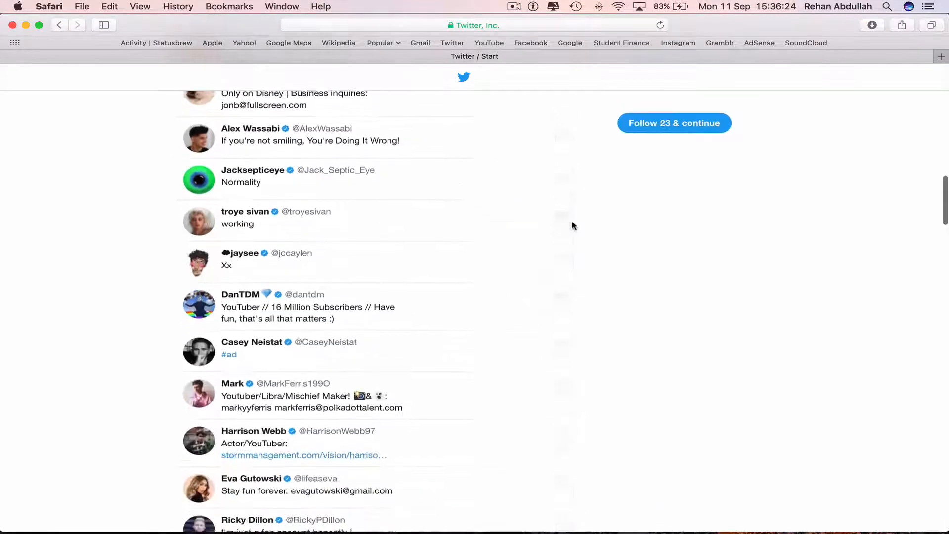
pyautogui.scroll(-3)
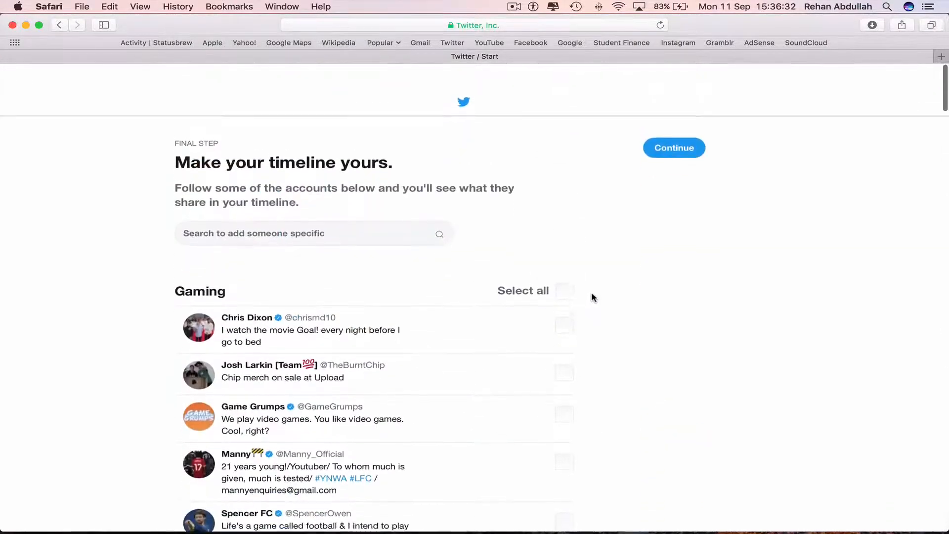
pyautogui.click(673, 147)
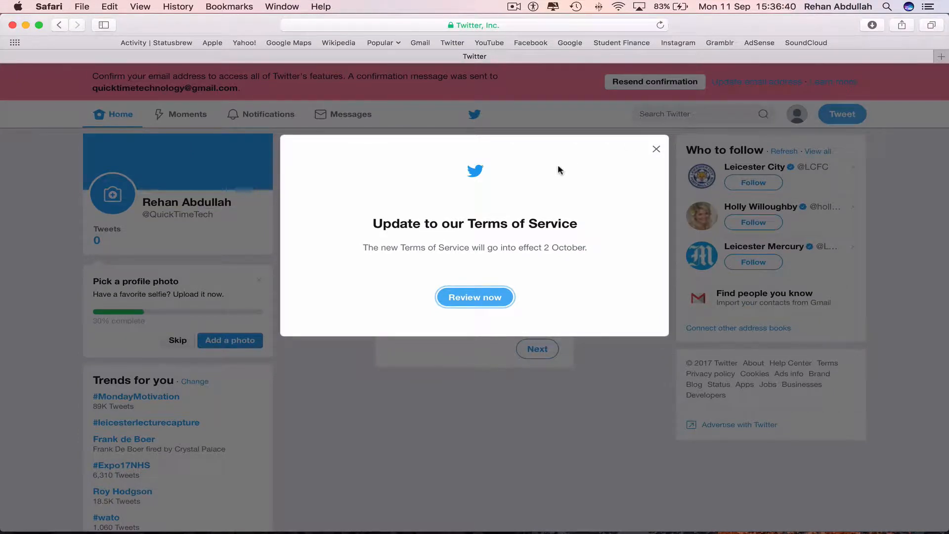
pyautogui.moveTo(365, 259)
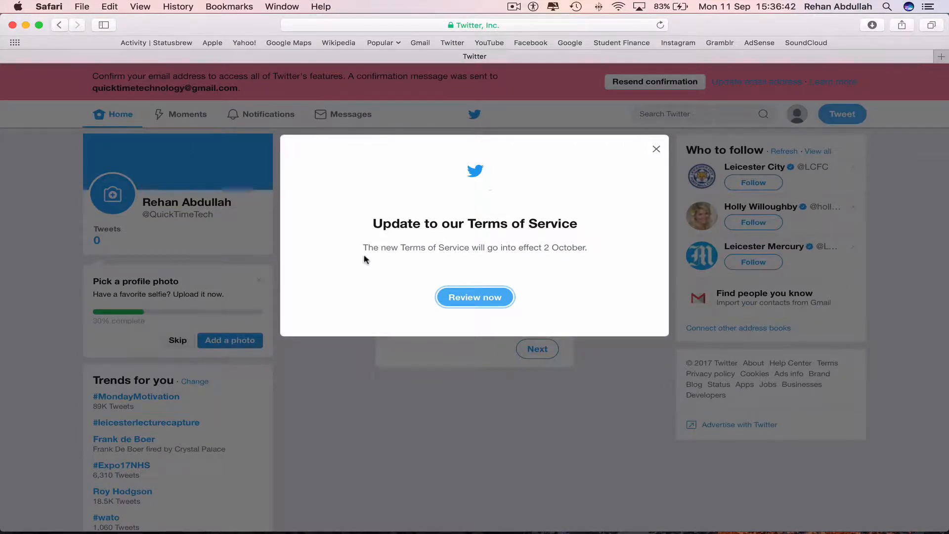
pyautogui.moveTo(422, 258)
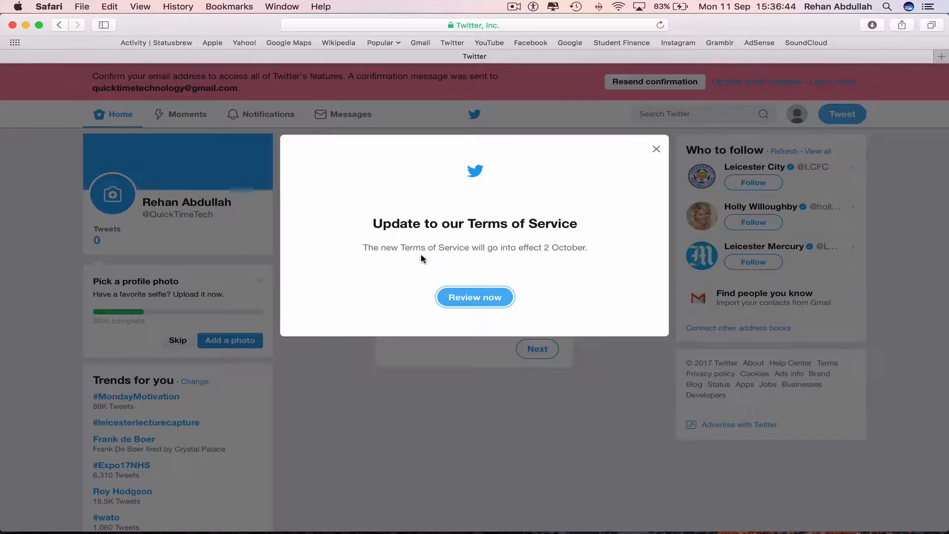
# - Follow Review now on the Terms of Service notice, opening the terms in a new tab
pyautogui.click(474, 297)
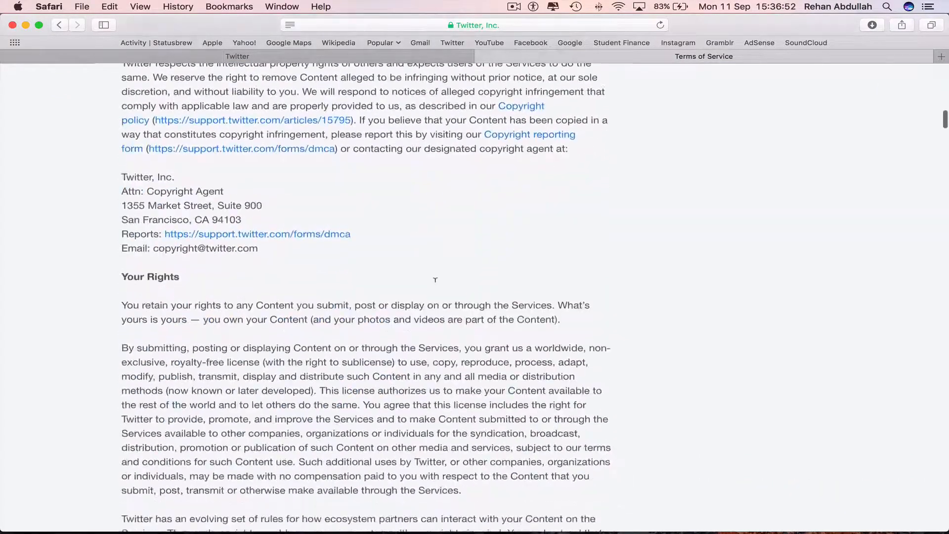
# - Scroll through the Terms of Service to the final General section
pyautogui.scroll(3)
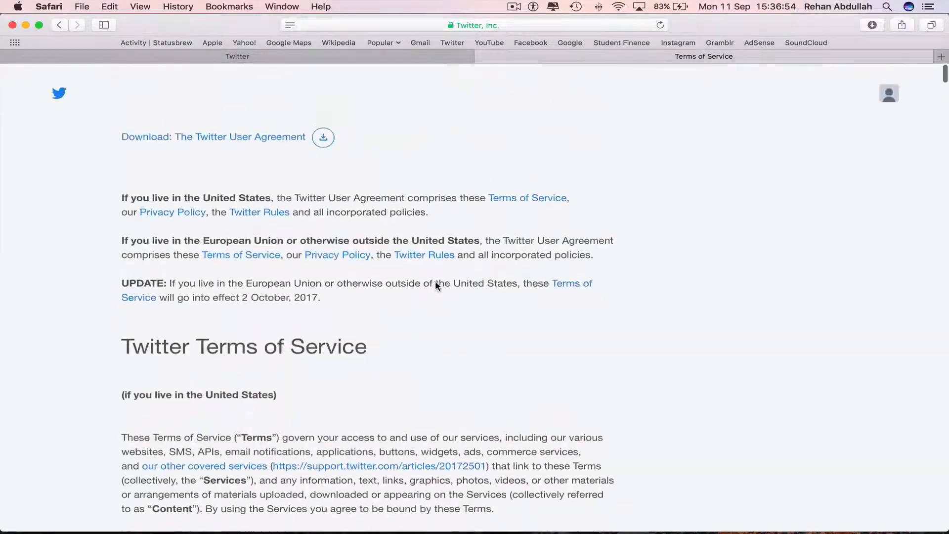
pyautogui.scroll(-3)
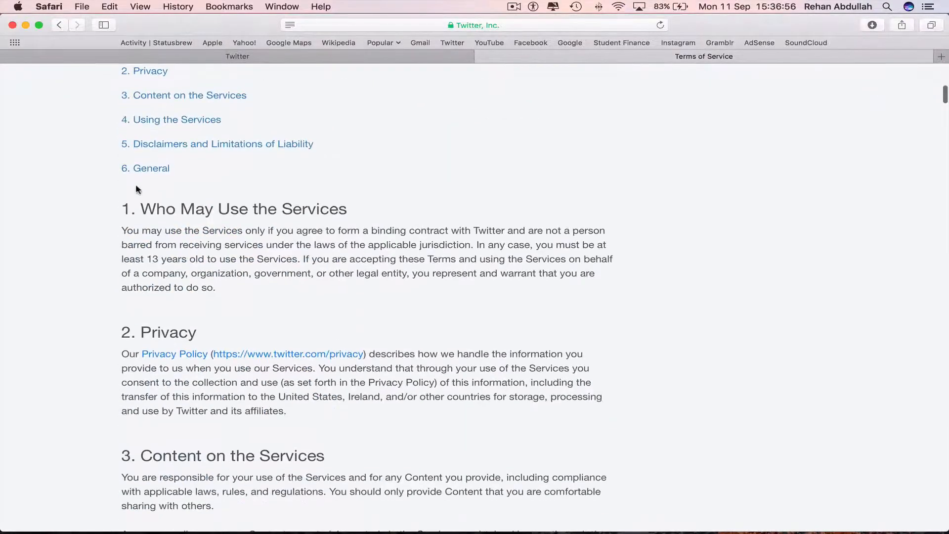
pyautogui.scroll(-3)
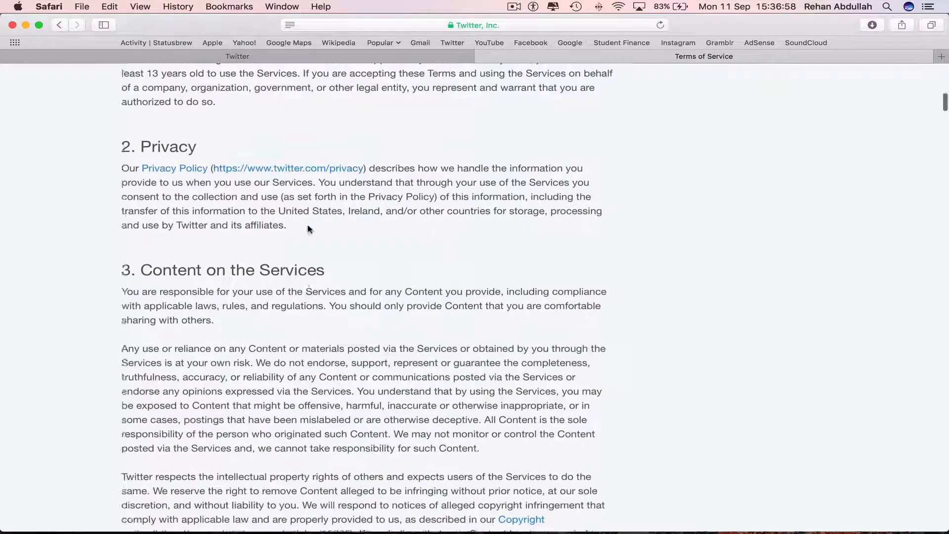
pyautogui.scroll(-3)
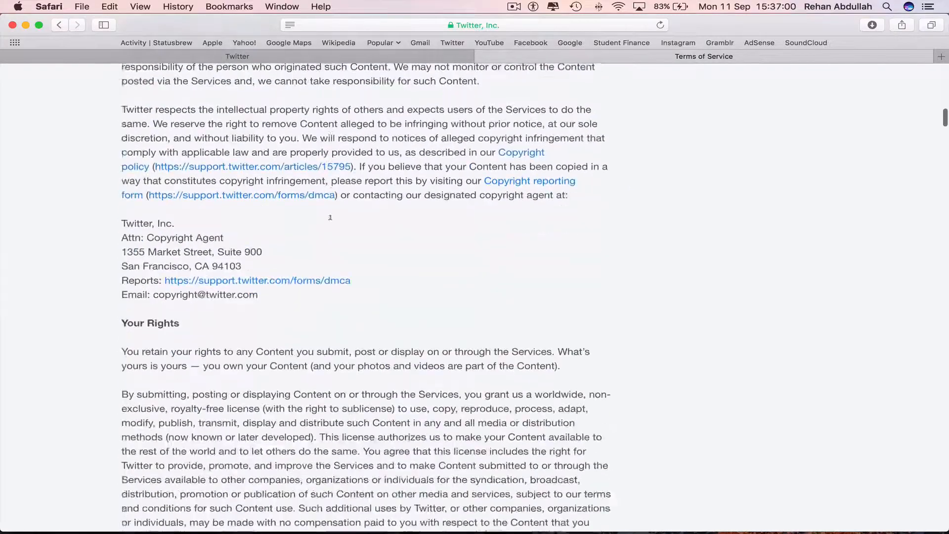
pyautogui.scroll(-3)
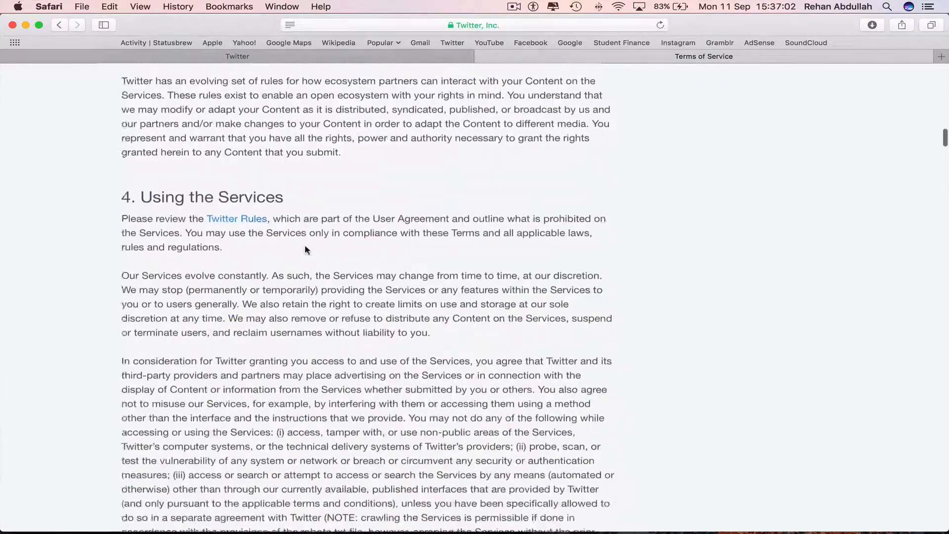
pyautogui.scroll(-3)
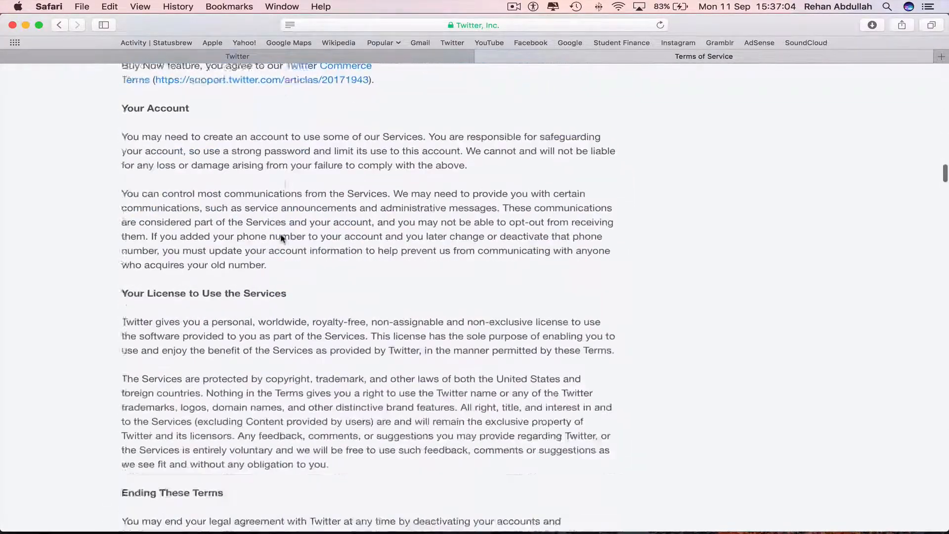
pyautogui.scroll(-3)
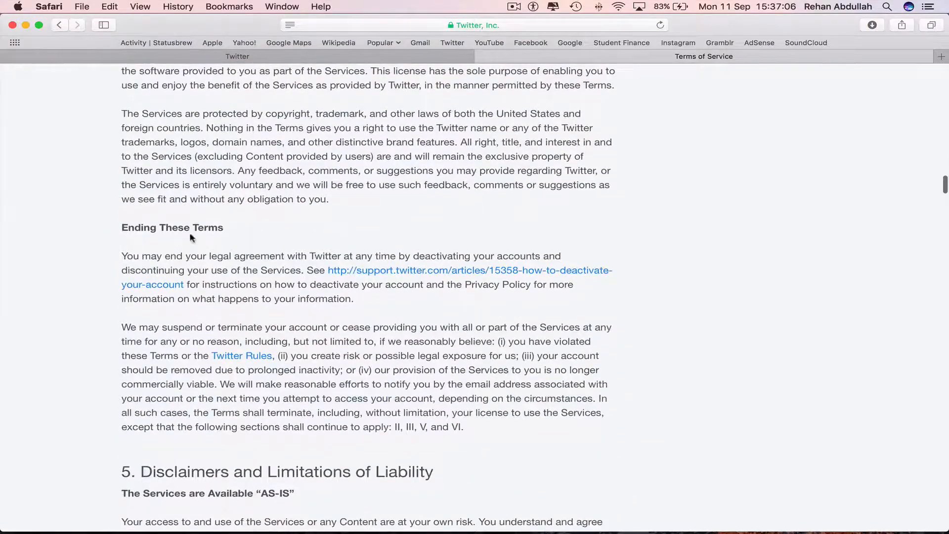
pyautogui.scroll(-3)
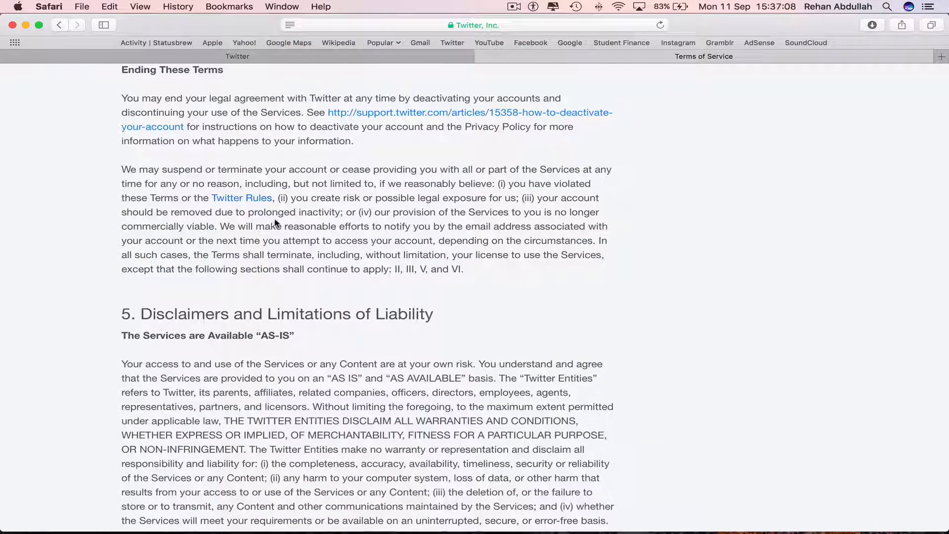
pyautogui.scroll(-3)
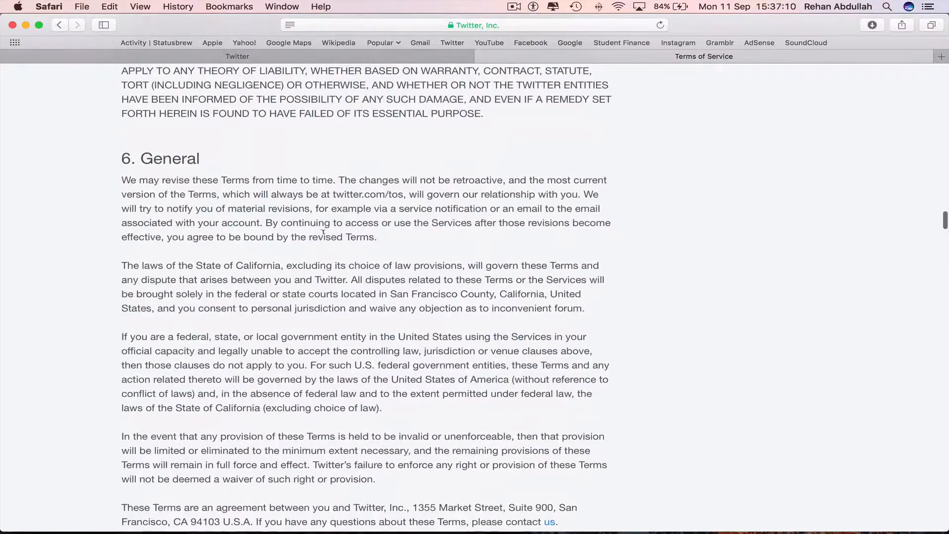
pyautogui.scroll(3)
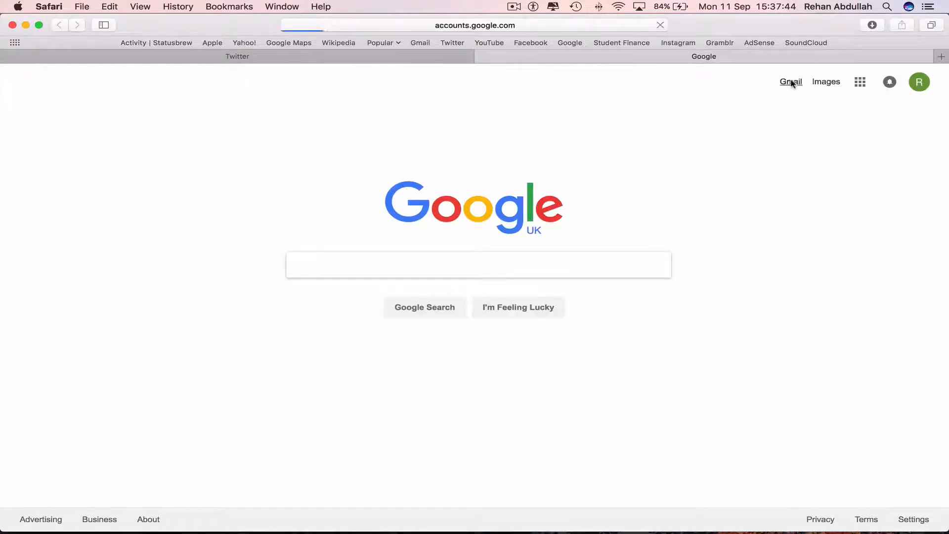
# - In Gmail, confirm the address from the 'Confirm your Twitter account' email
pyautogui.click(792, 82)
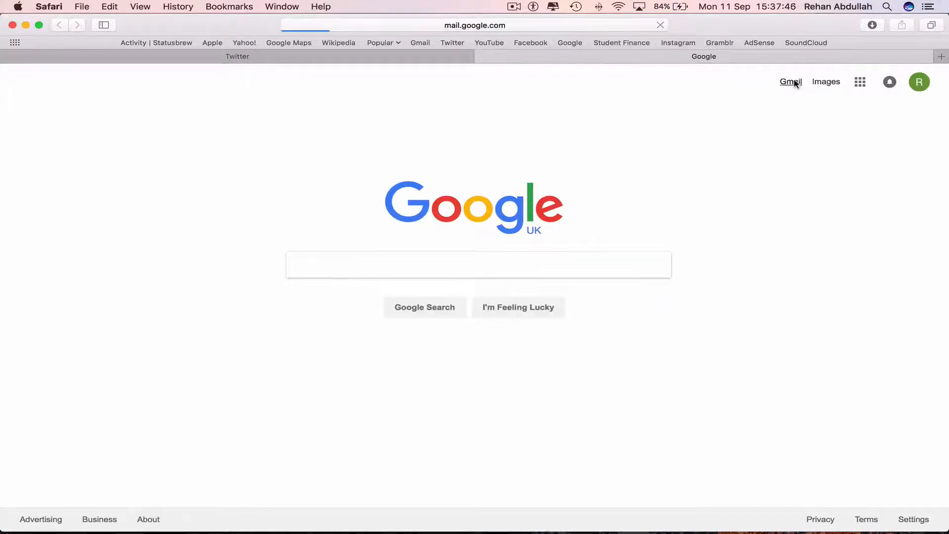
pyautogui.click(790, 82)
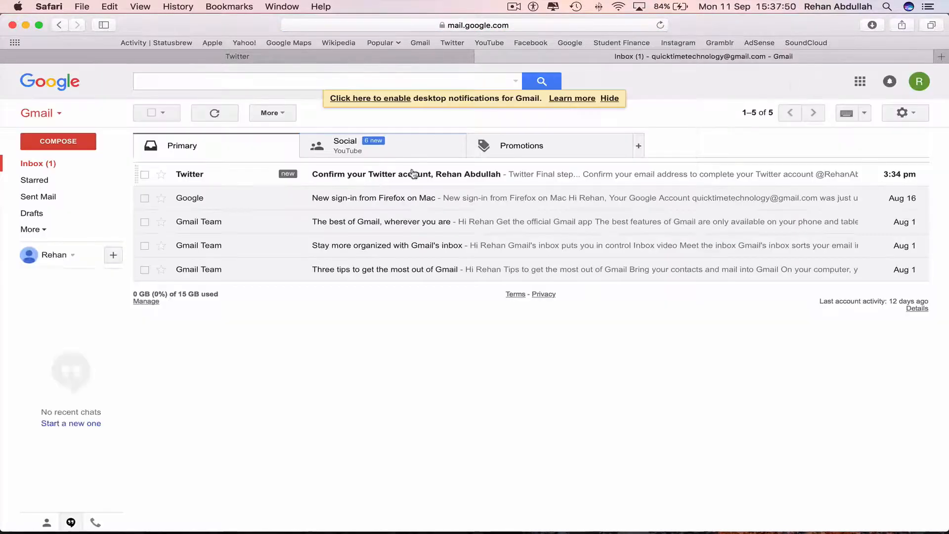
pyautogui.click(406, 174)
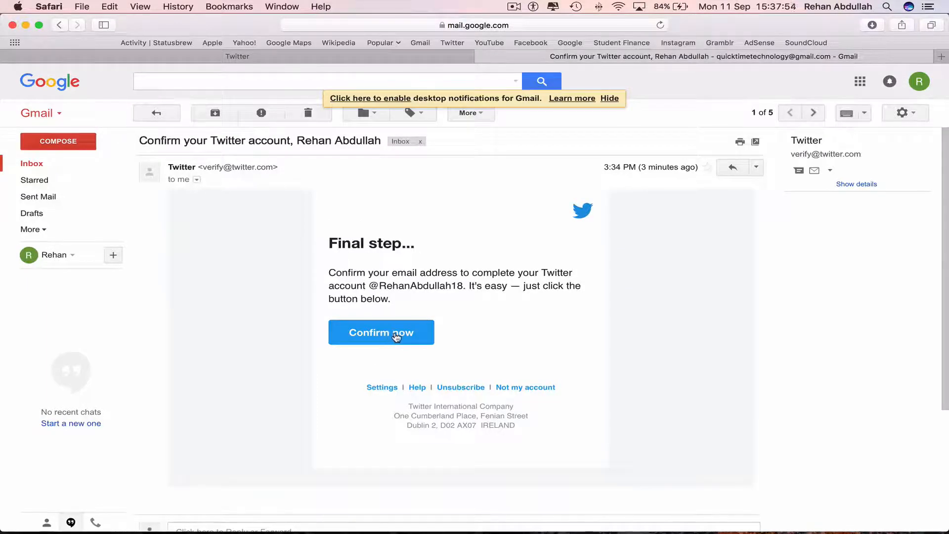
pyautogui.click(381, 332)
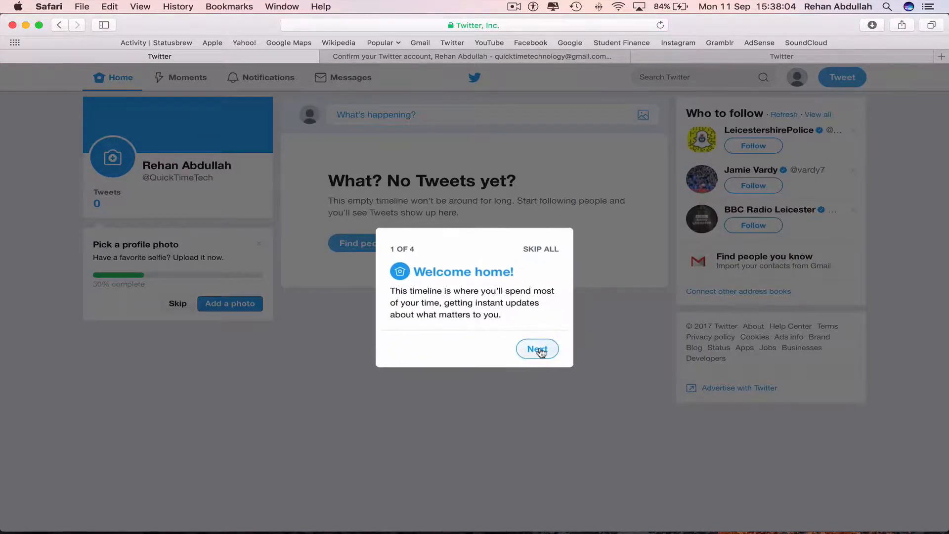
# - Dismiss the welcome tour to the empty home timeline, then quit Safari to the desktop
pyautogui.click(536, 350)
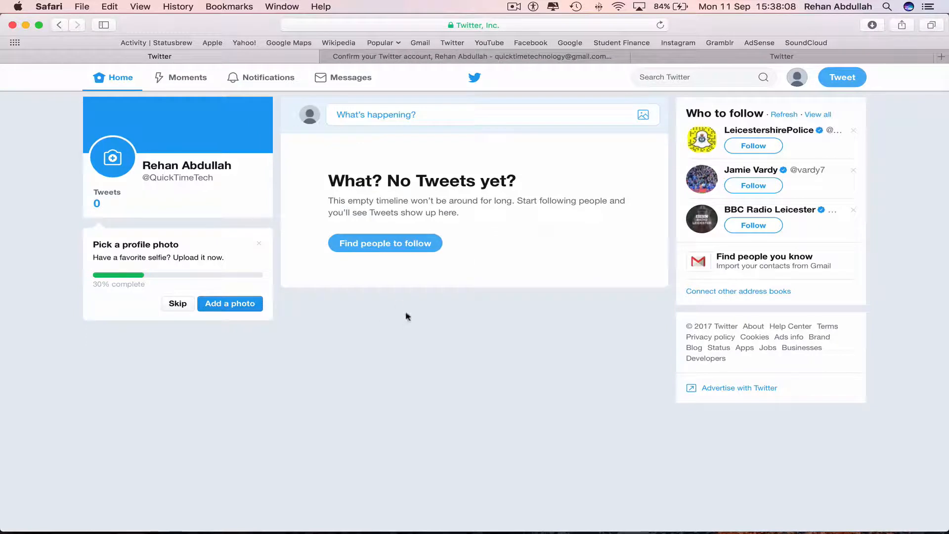
pyautogui.click(49, 7)
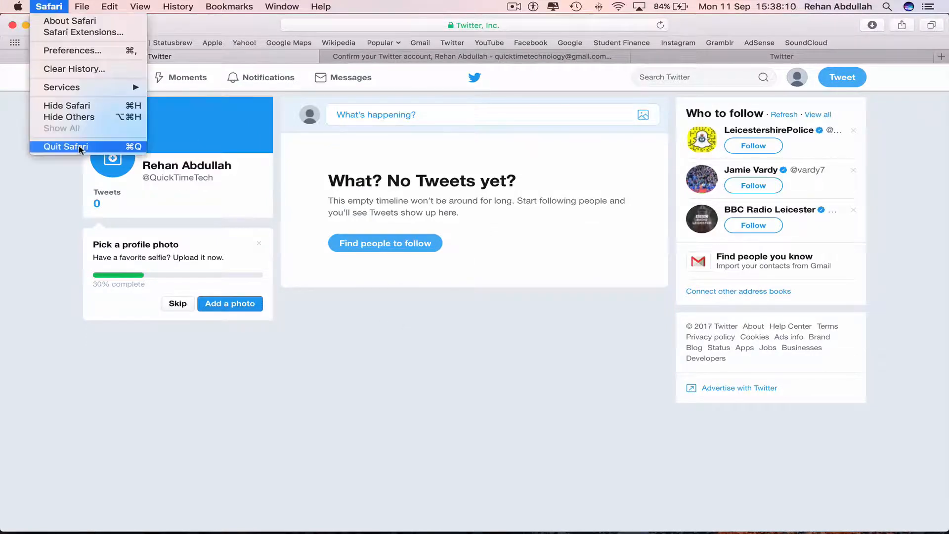
pyautogui.click(67, 147)
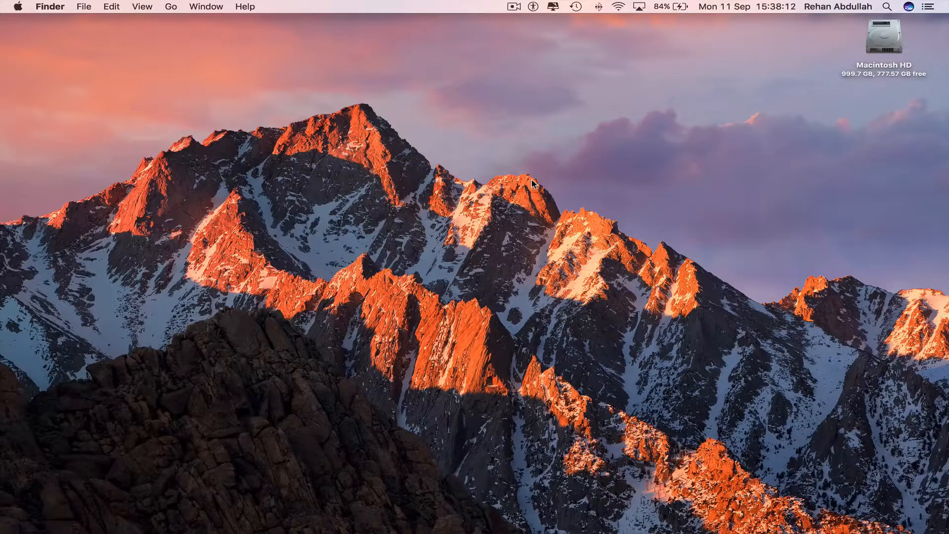